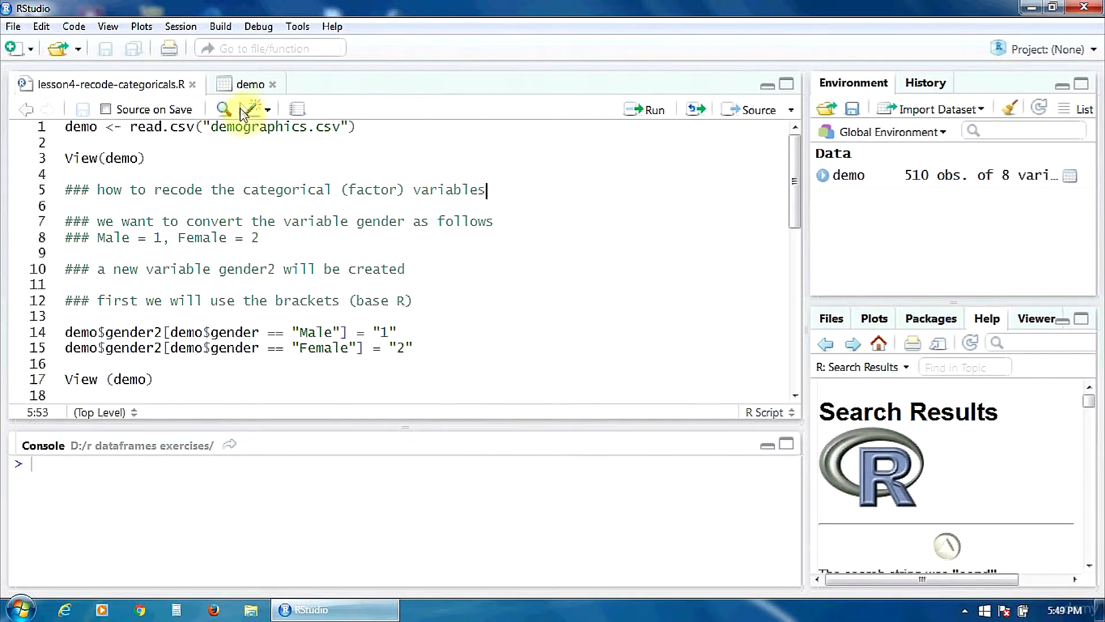
# Step: Preview demo, then run lines 14–17 to create gender2 (Male 1, Female 2) and view it
pyautogui.click(250, 84)
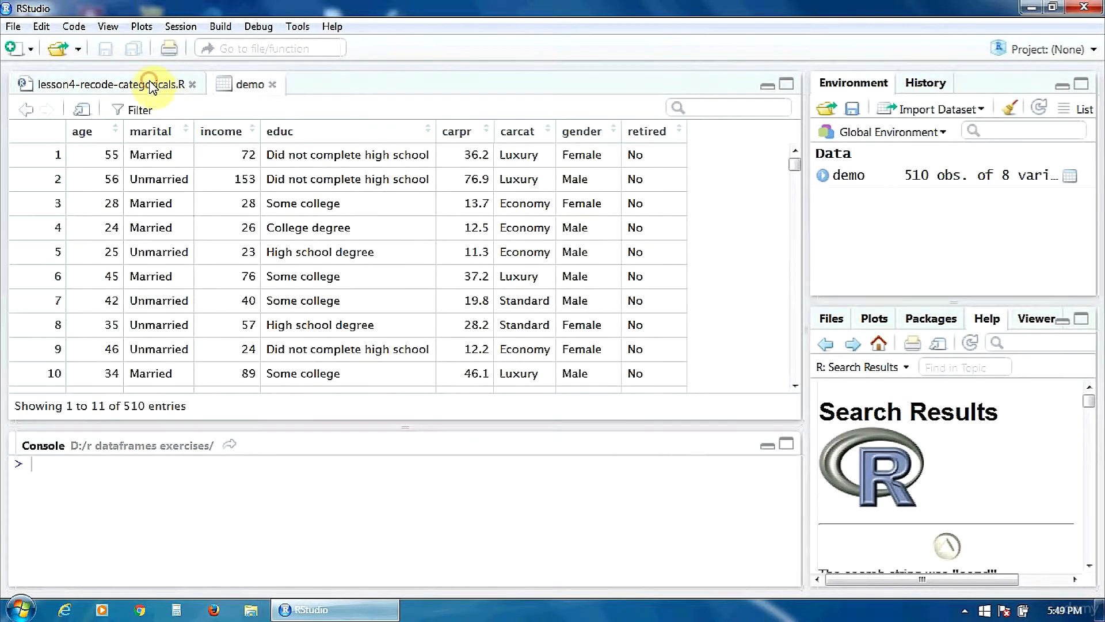
pyautogui.click(103, 85)
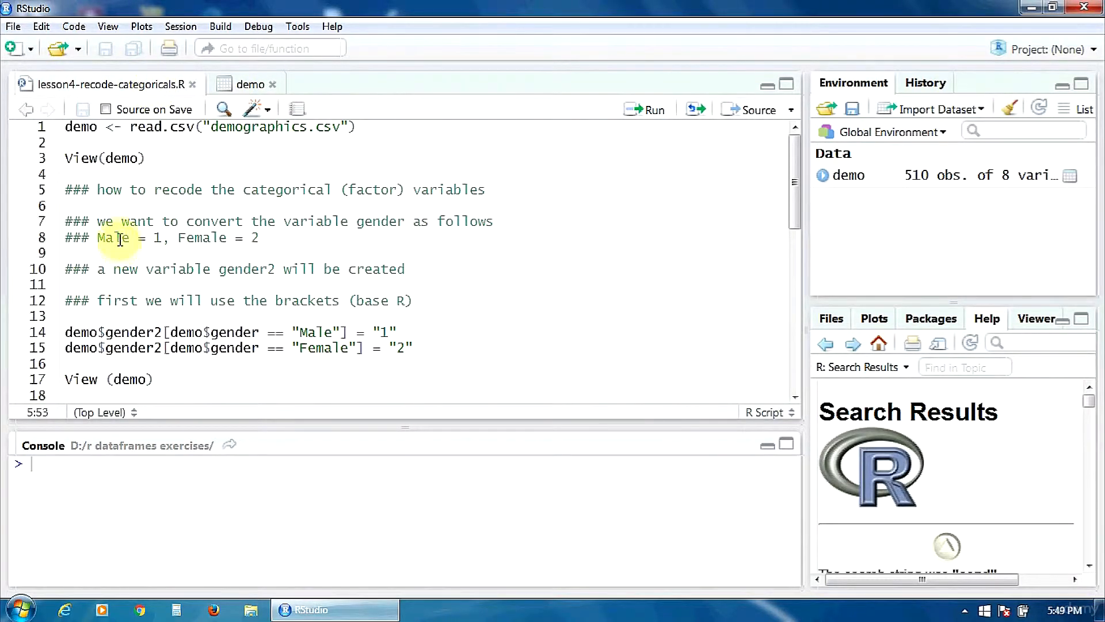
pyautogui.moveTo(160, 237)
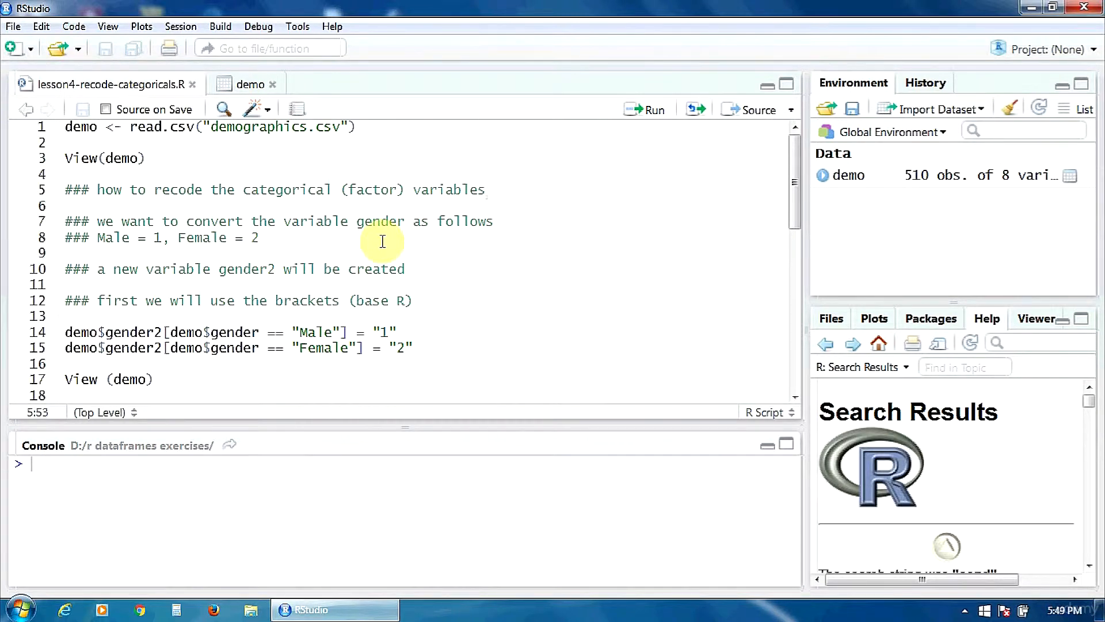
pyautogui.moveTo(366, 254)
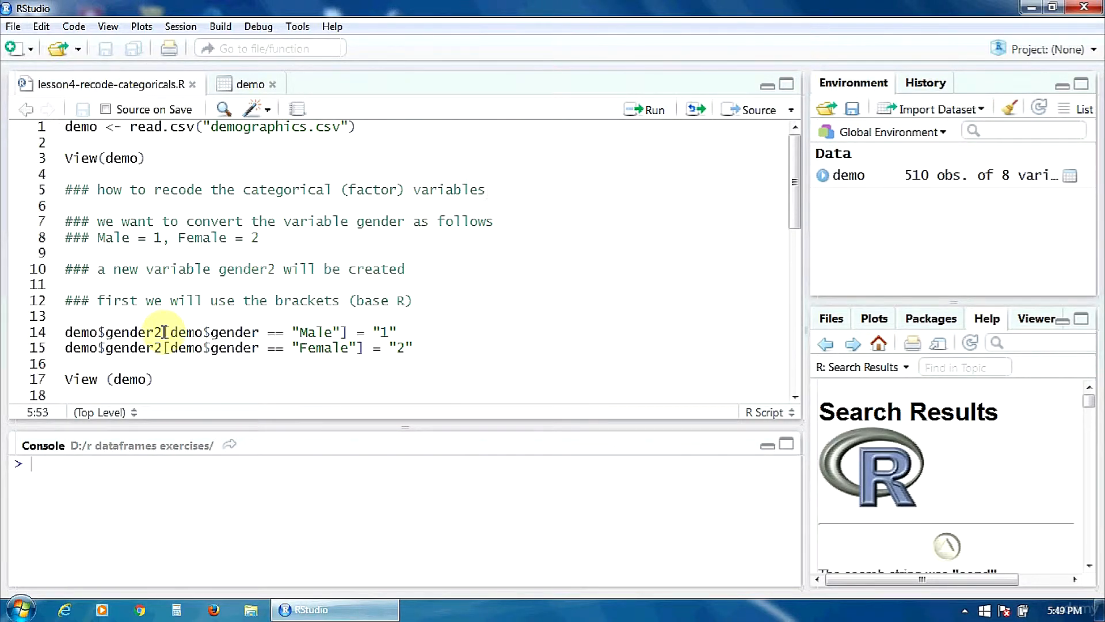
pyautogui.moveTo(118, 332)
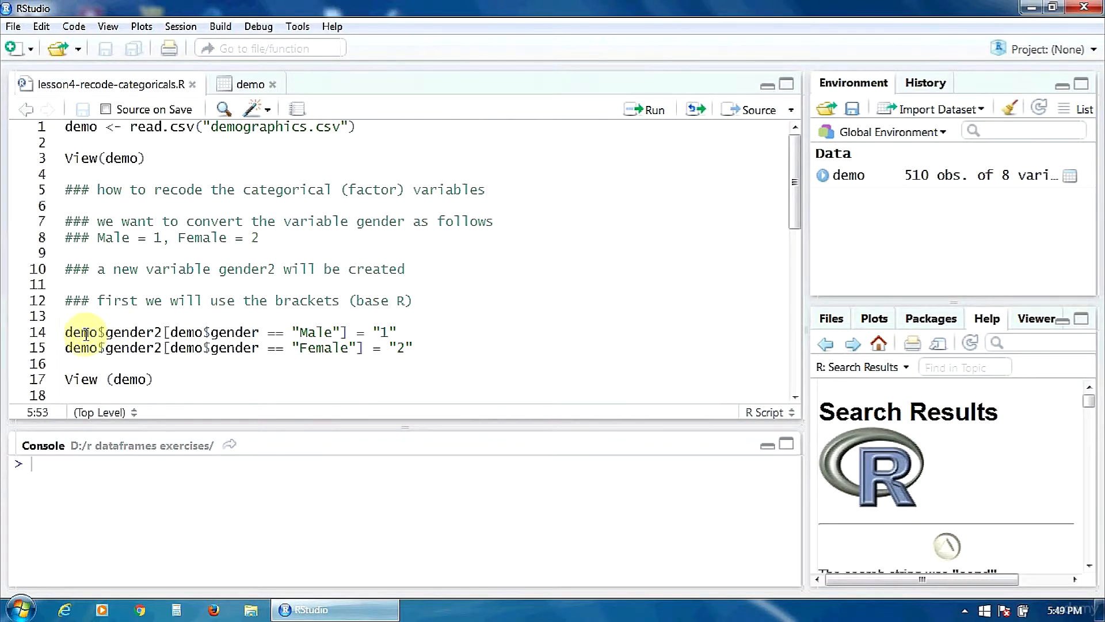
pyautogui.moveTo(146, 332)
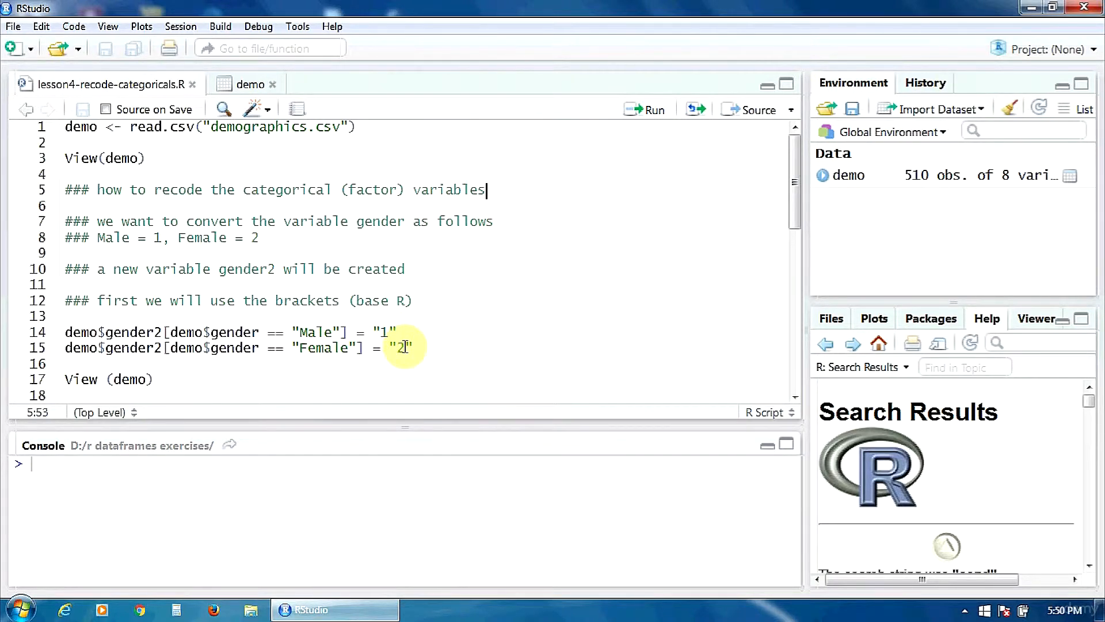
pyautogui.moveTo(431, 336)
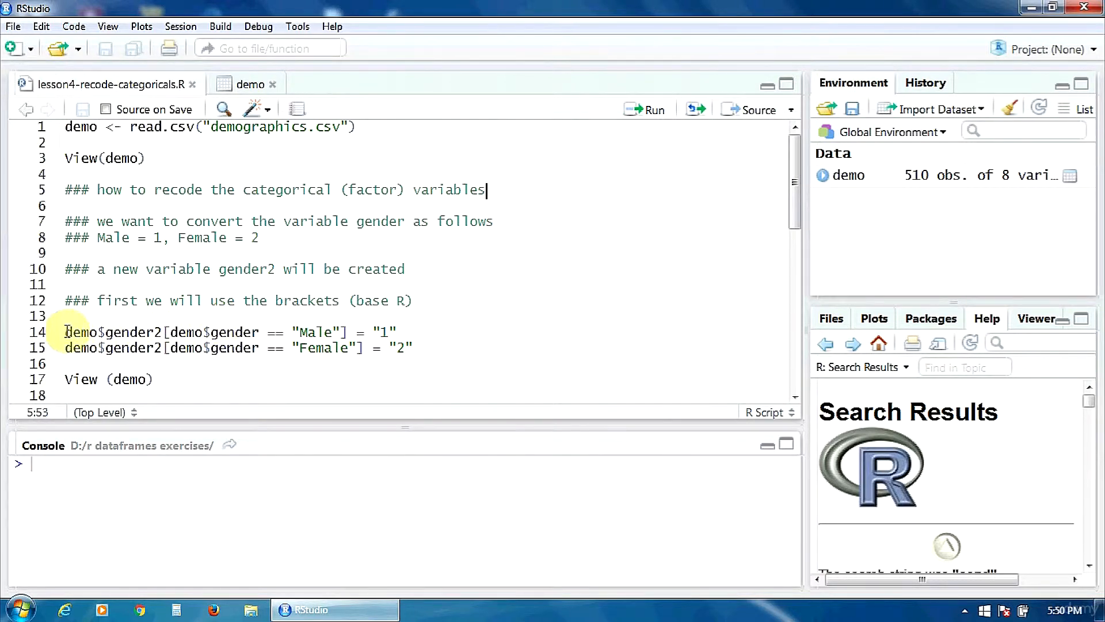
pyautogui.moveTo(64, 332); pyautogui.dragTo(154, 379)
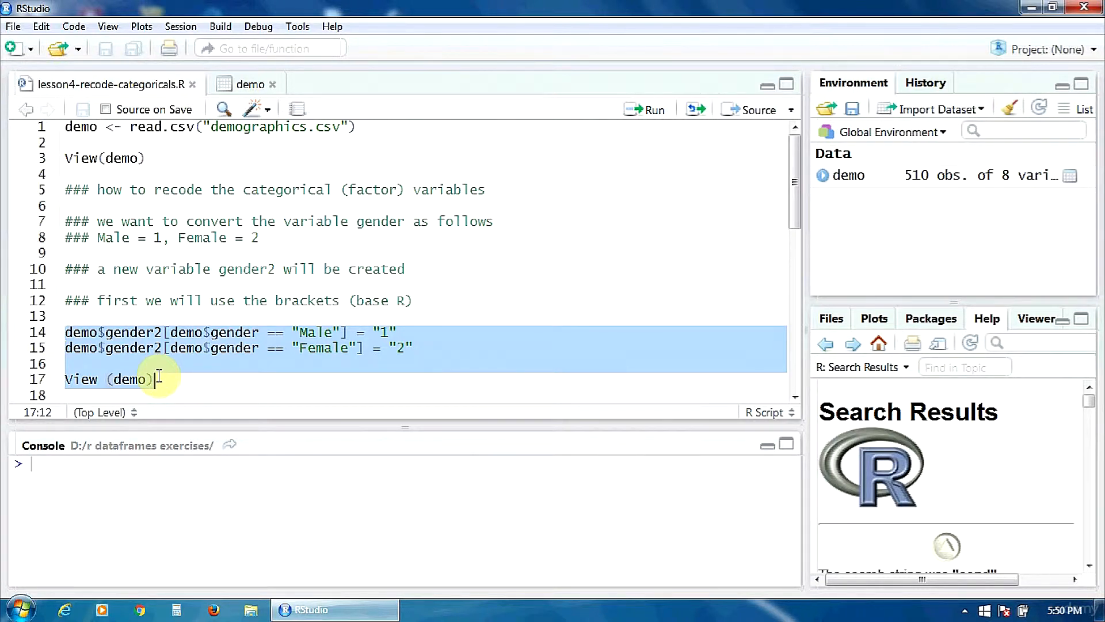
pyautogui.moveTo(161, 378)
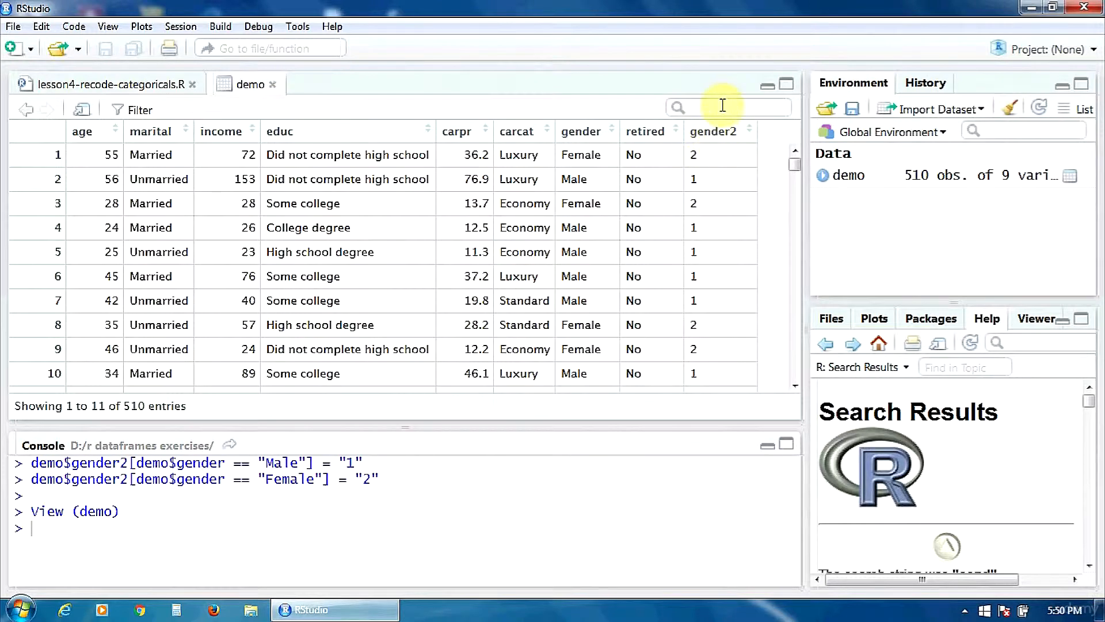
pyautogui.moveTo(716, 75)
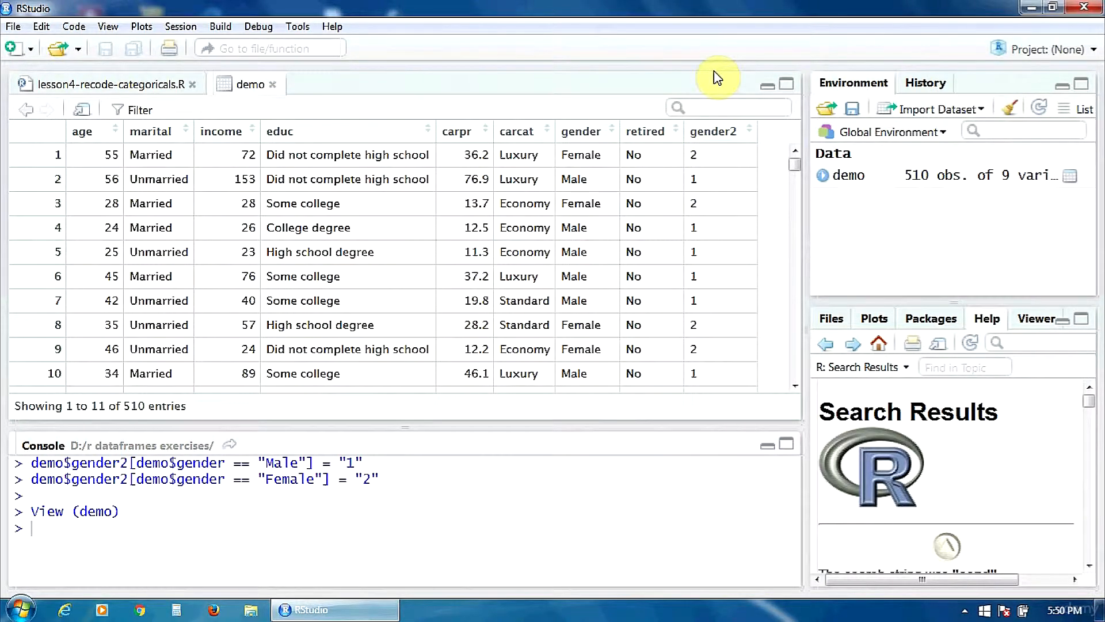
pyautogui.moveTo(634, 182)
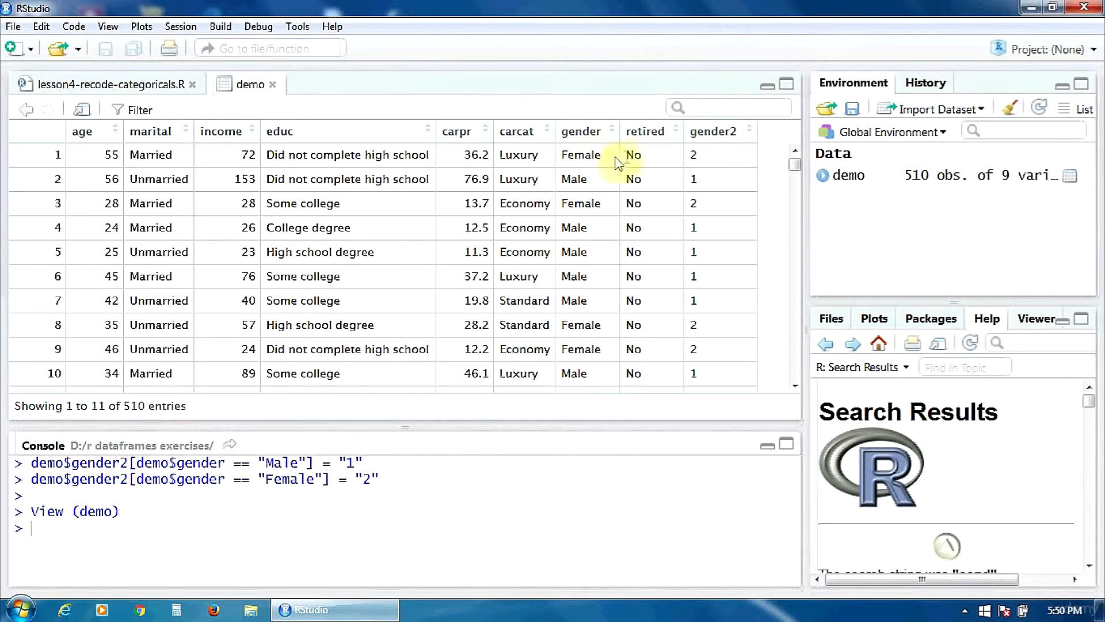
pyautogui.moveTo(702, 163)
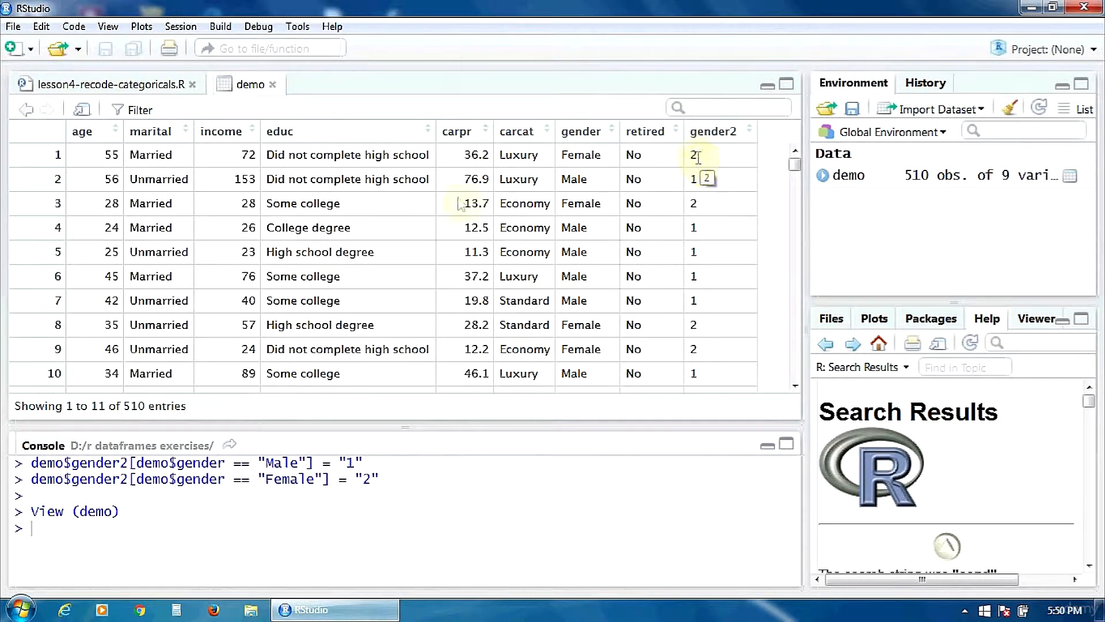
pyautogui.click(115, 84)
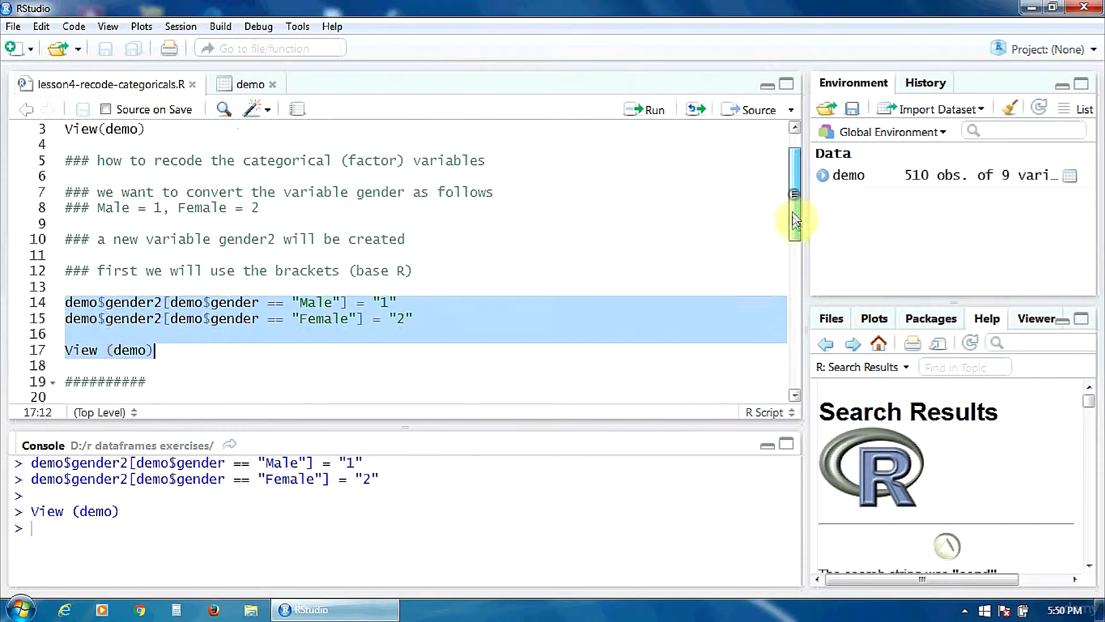
# Step: Scroll down to run require(plyr), then place the cursor on the gender3 revalue line
pyautogui.scroll(-3)
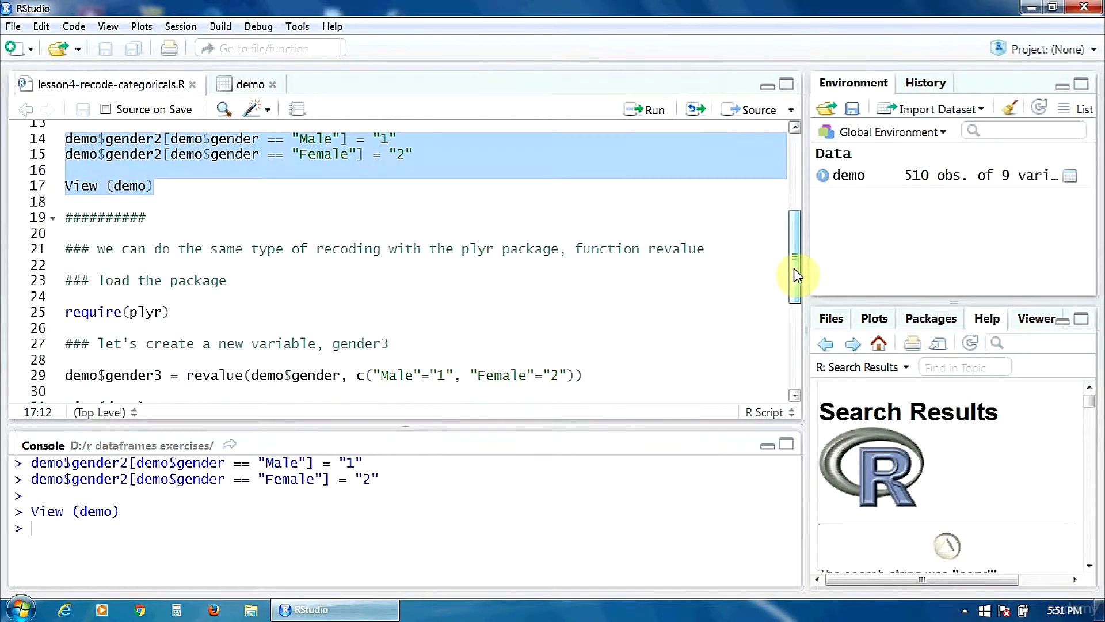
pyautogui.scroll(-3)
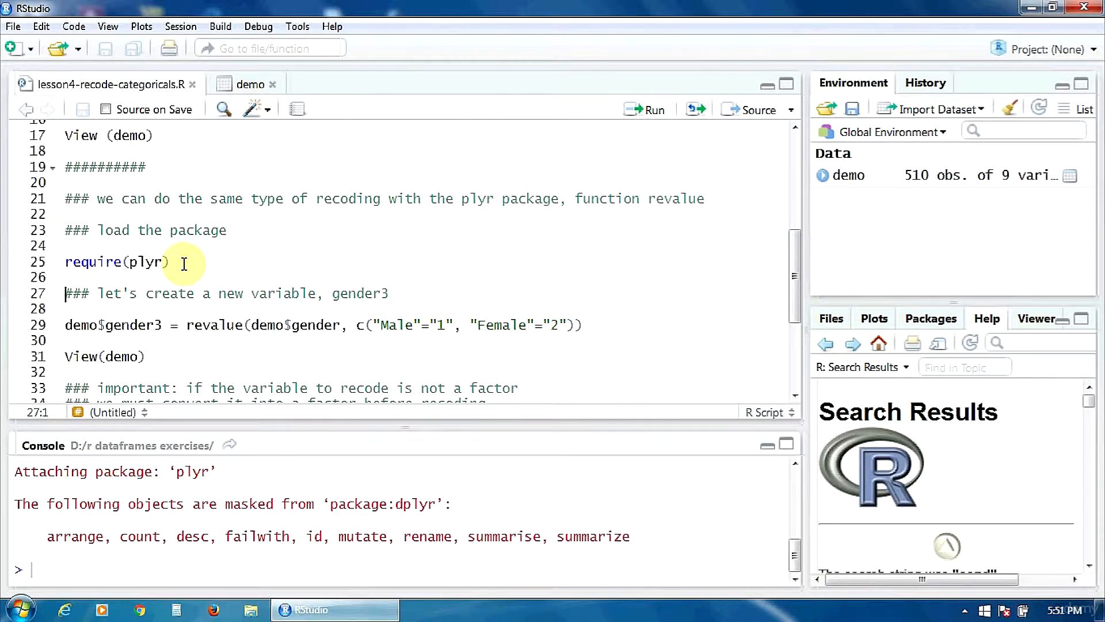
pyautogui.click(189, 325)
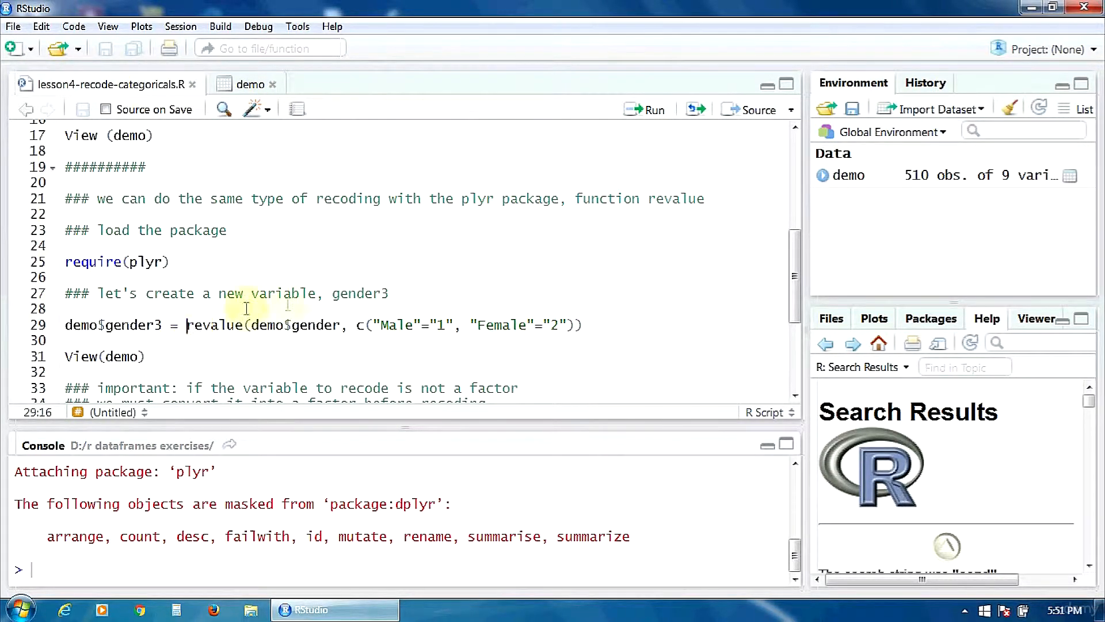
pyautogui.moveTo(244, 325)
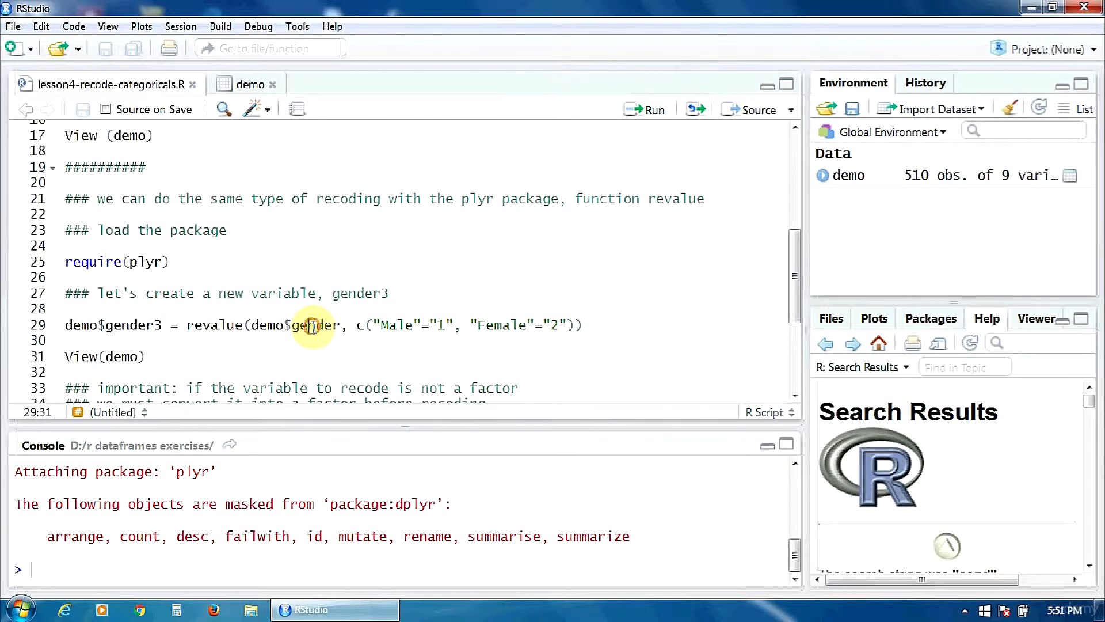
pyautogui.moveTo(365, 340)
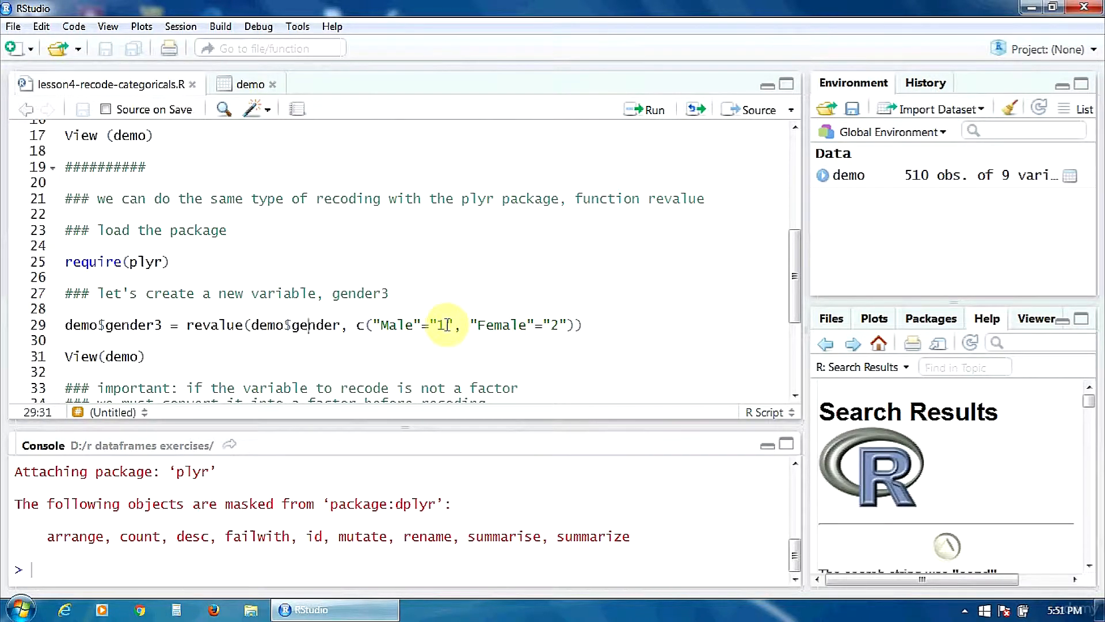
pyautogui.moveTo(495, 334)
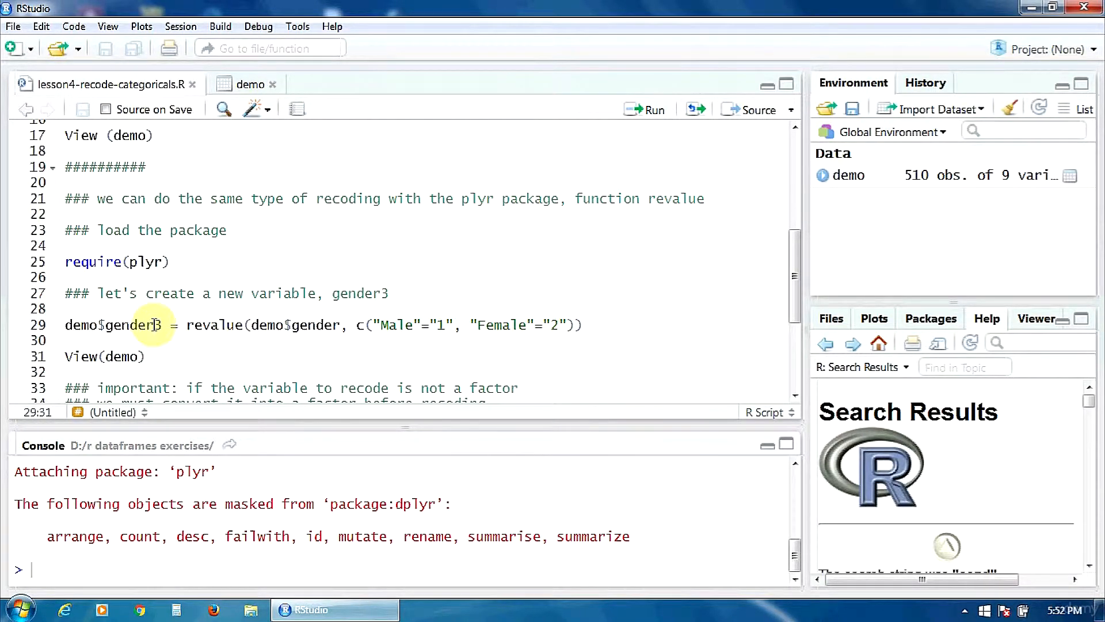
# Step: Run line 29, revaluing gender into gender3, and View(demo)
pyautogui.click(155, 325)
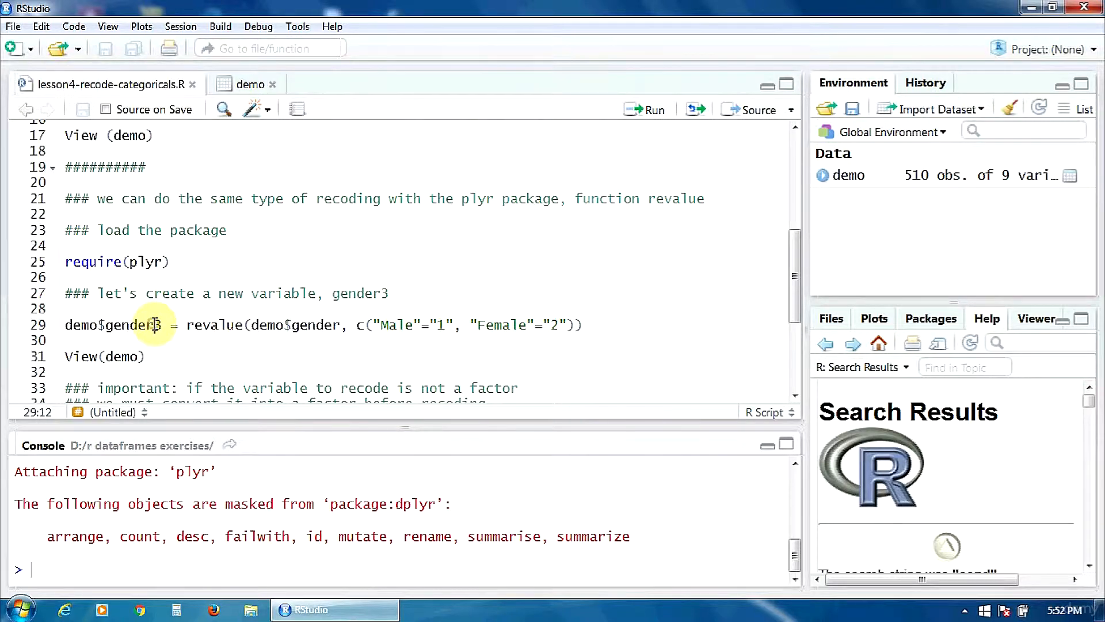
pyautogui.moveTo(673, 321)
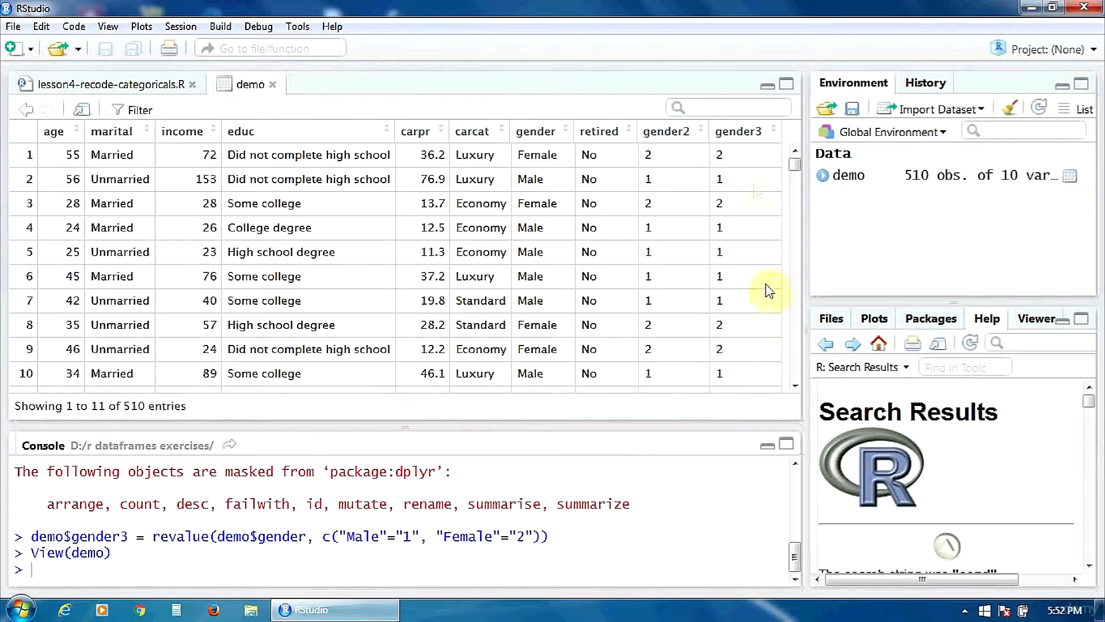
pyautogui.moveTo(743, 137)
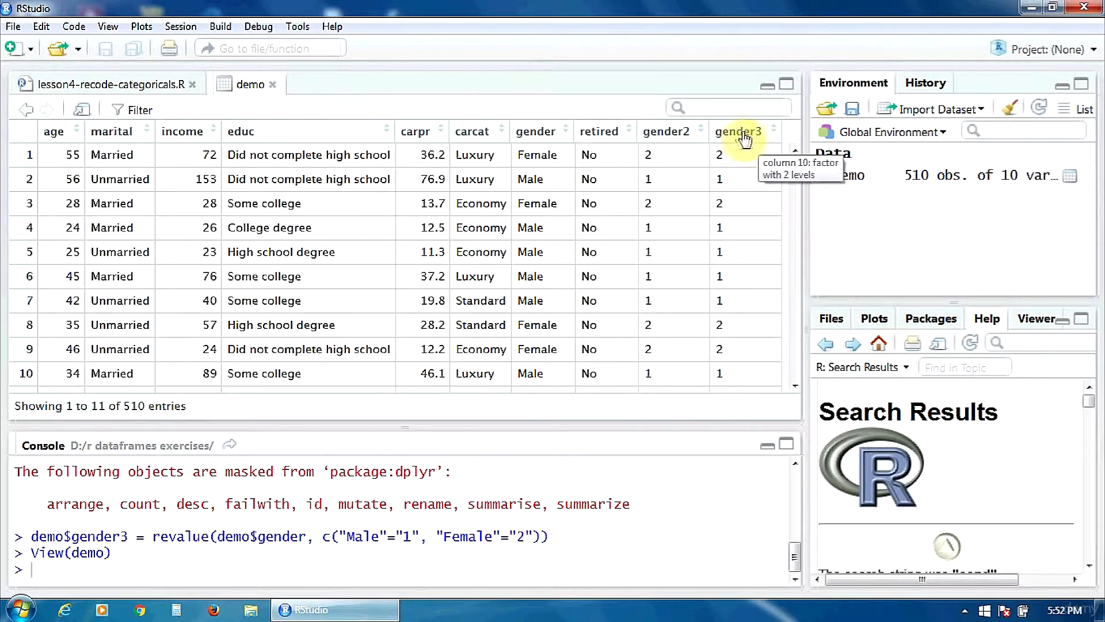
pyautogui.moveTo(739, 138)
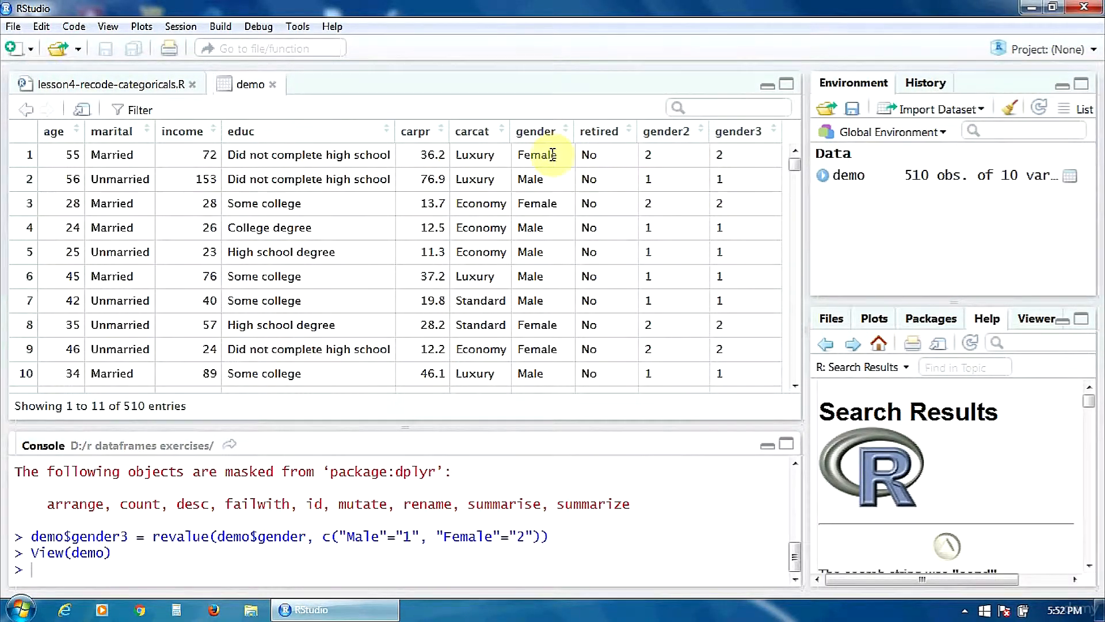
pyautogui.moveTo(163, 88)
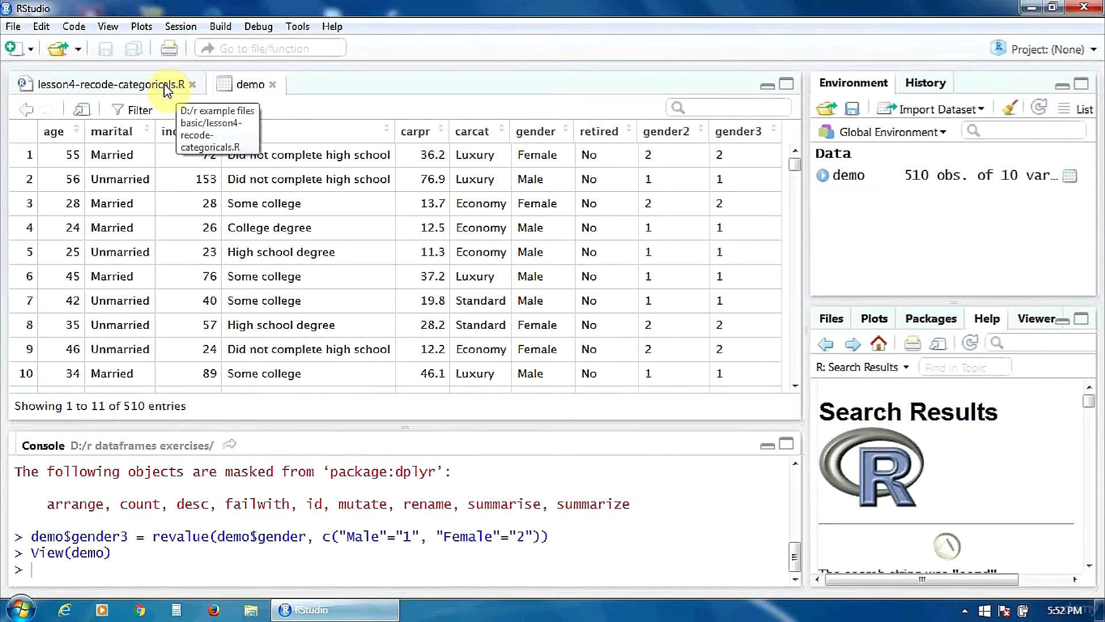
# Step: Return to lesson4-recode-categoricals.R and scroll to the factor(demo$gender) note on lines 33–36
pyautogui.click(104, 84)
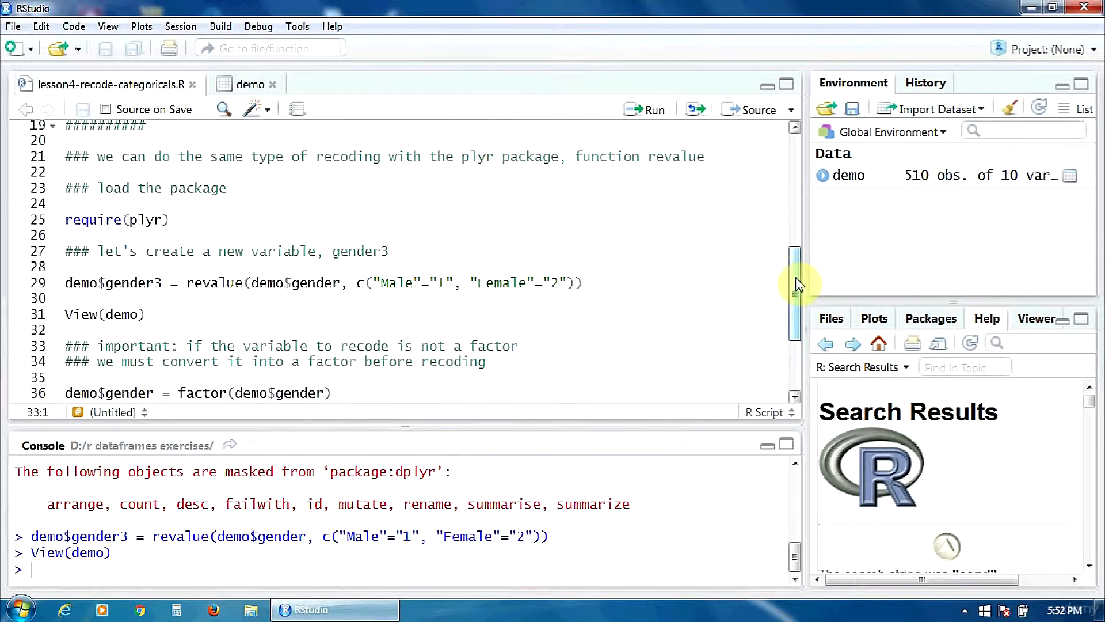
pyautogui.scroll(-3)
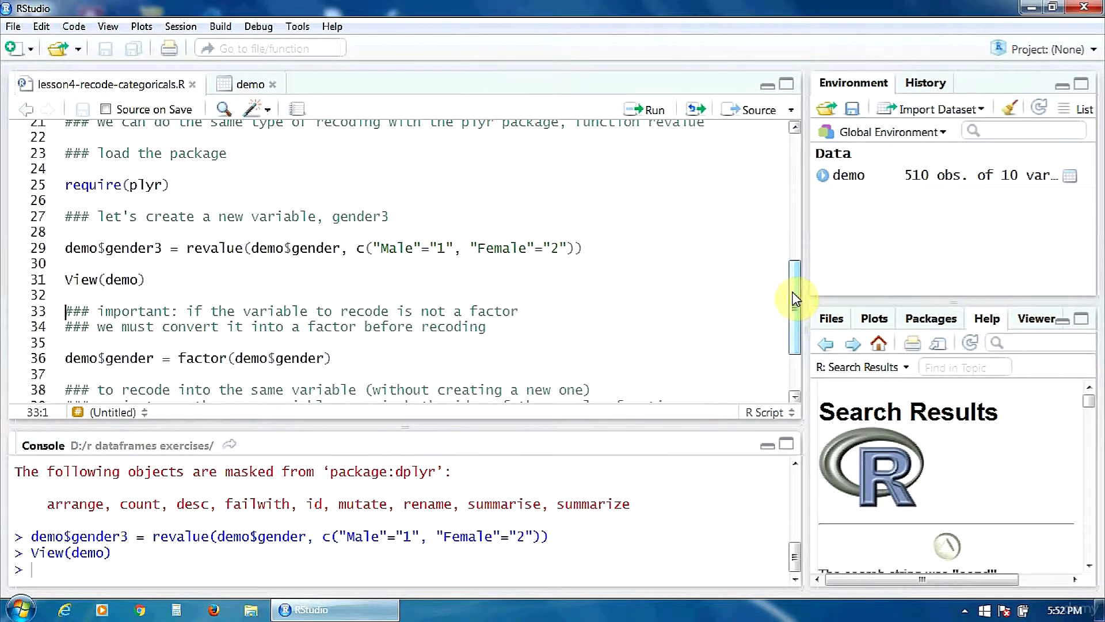
pyautogui.moveTo(482, 348)
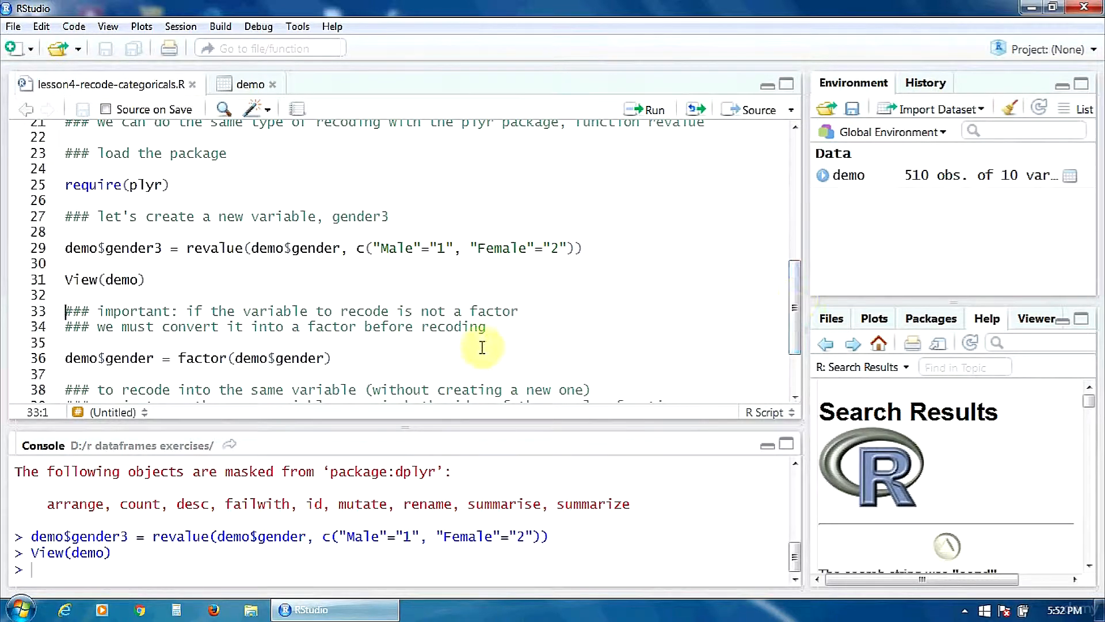
pyautogui.moveTo(373, 311)
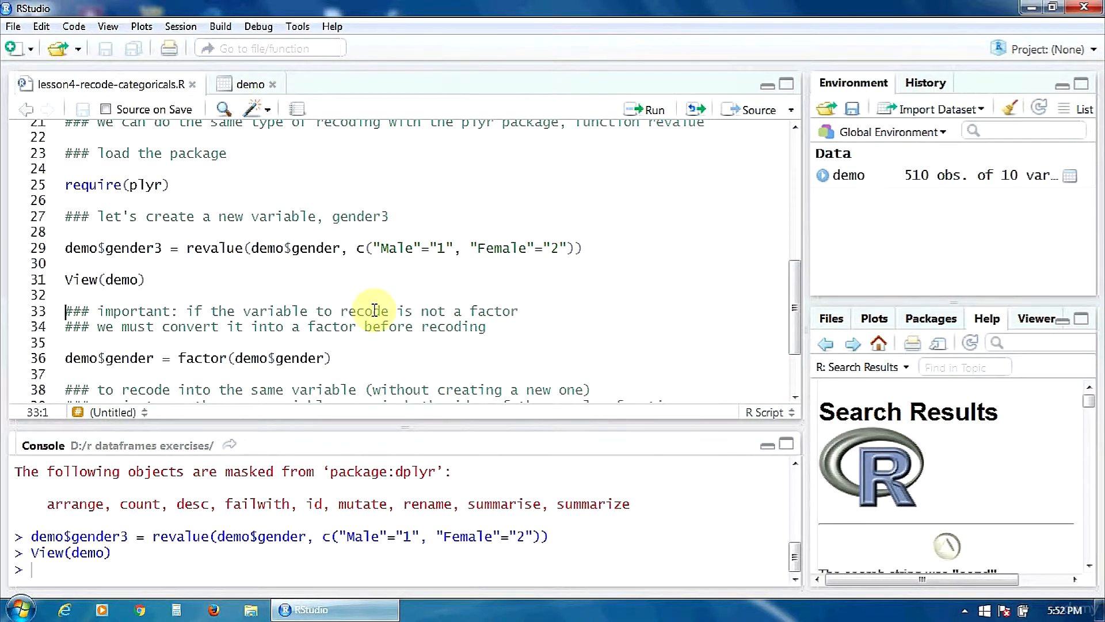
pyautogui.moveTo(381, 326)
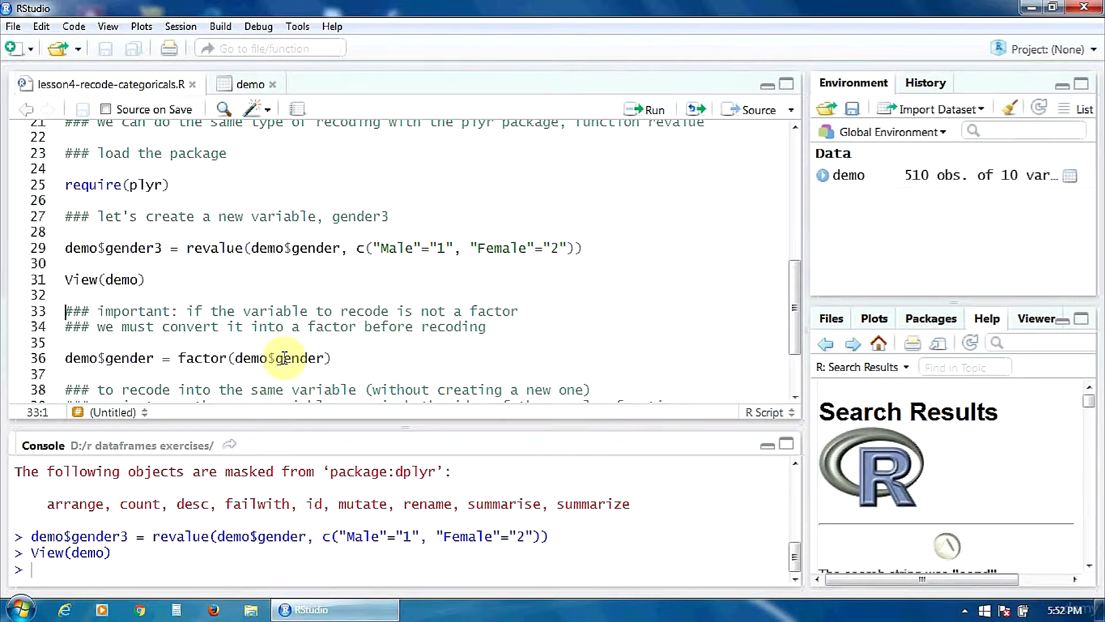
pyautogui.moveTo(208, 358)
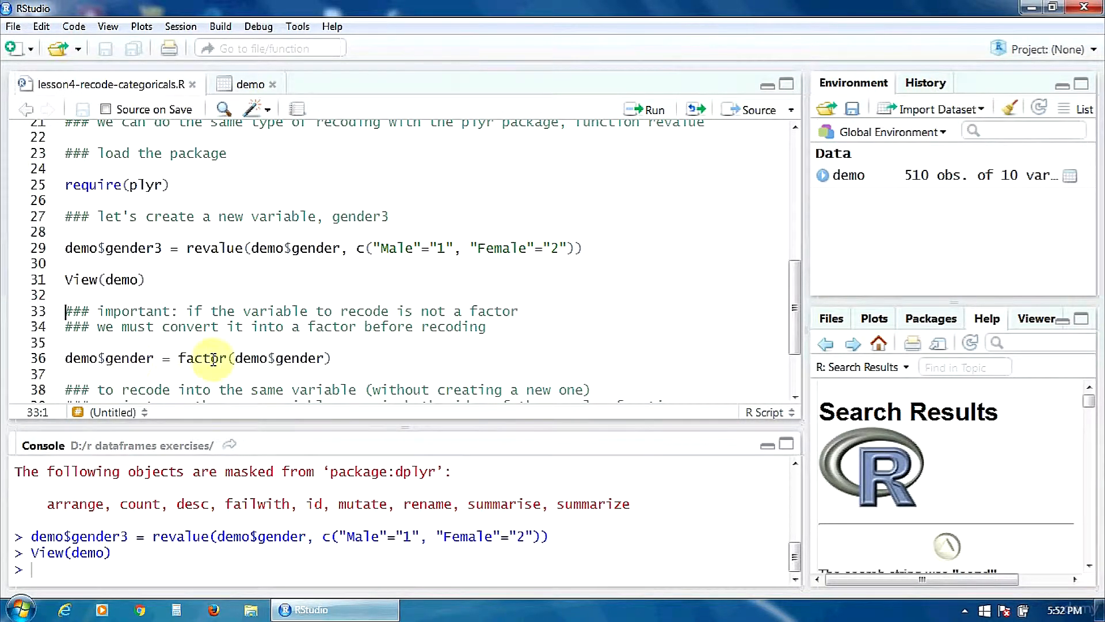
pyautogui.moveTo(245, 358)
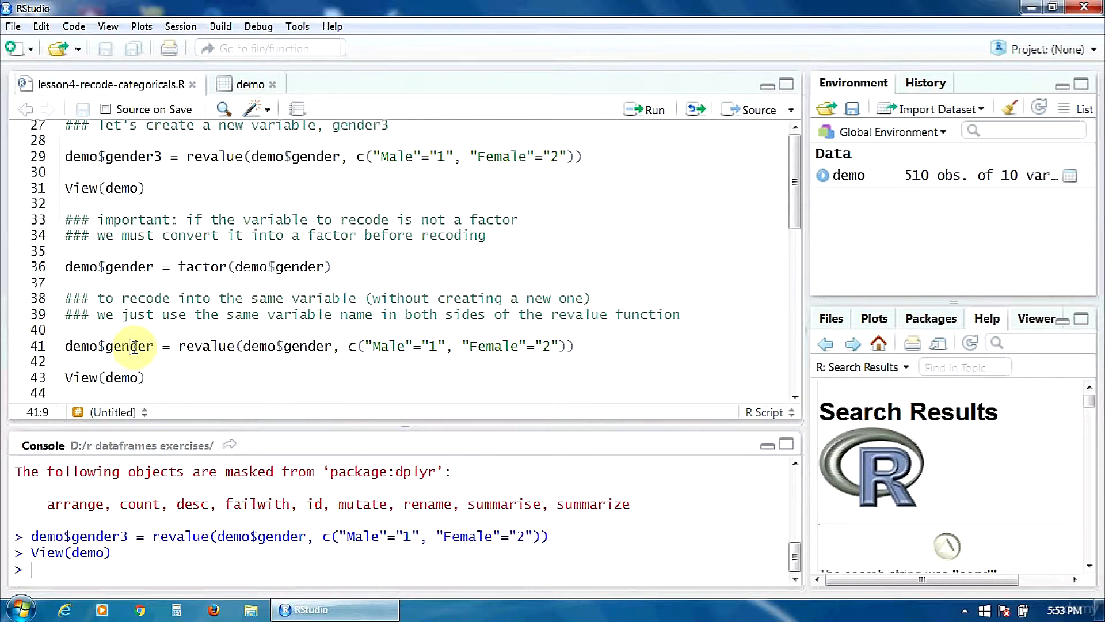
pyautogui.moveTo(295, 366)
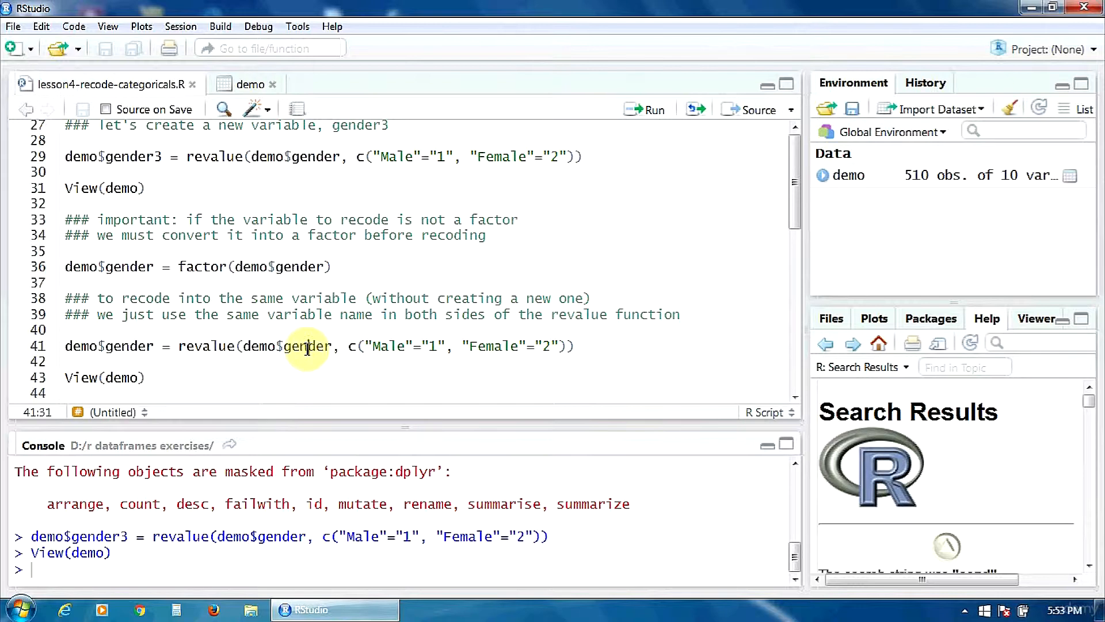
pyautogui.moveTo(394, 365)
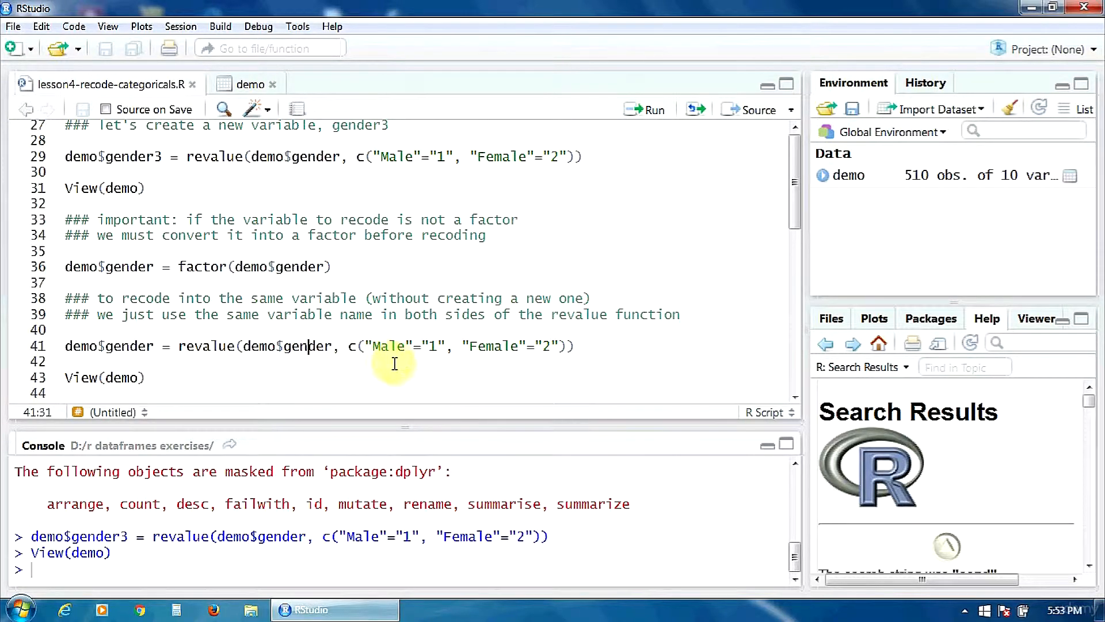
pyautogui.moveTo(390, 374)
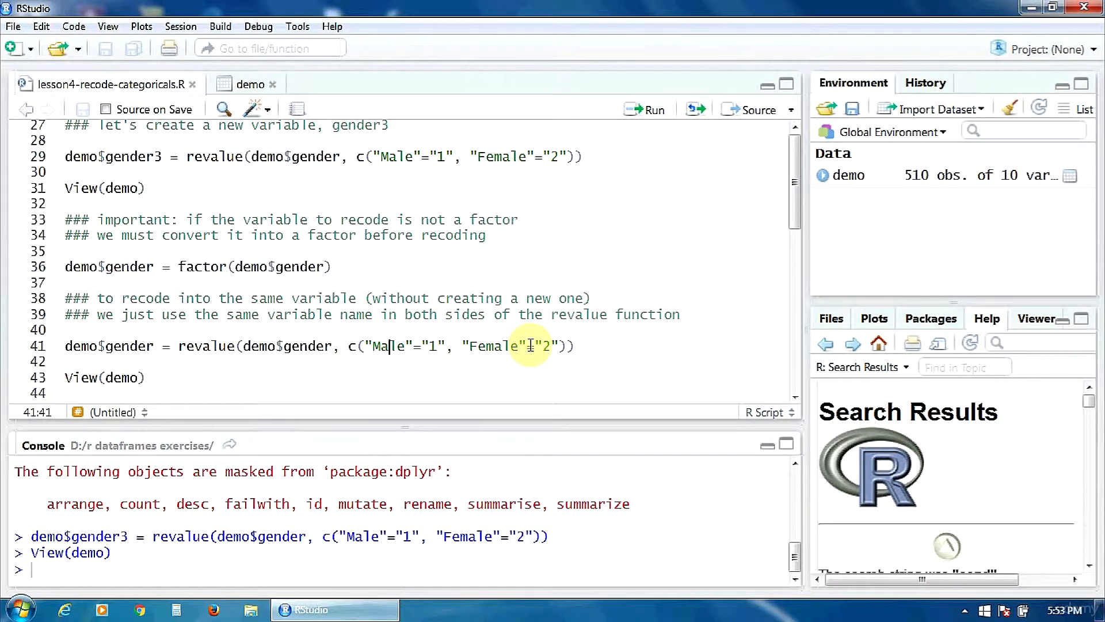
pyautogui.click(529, 346)
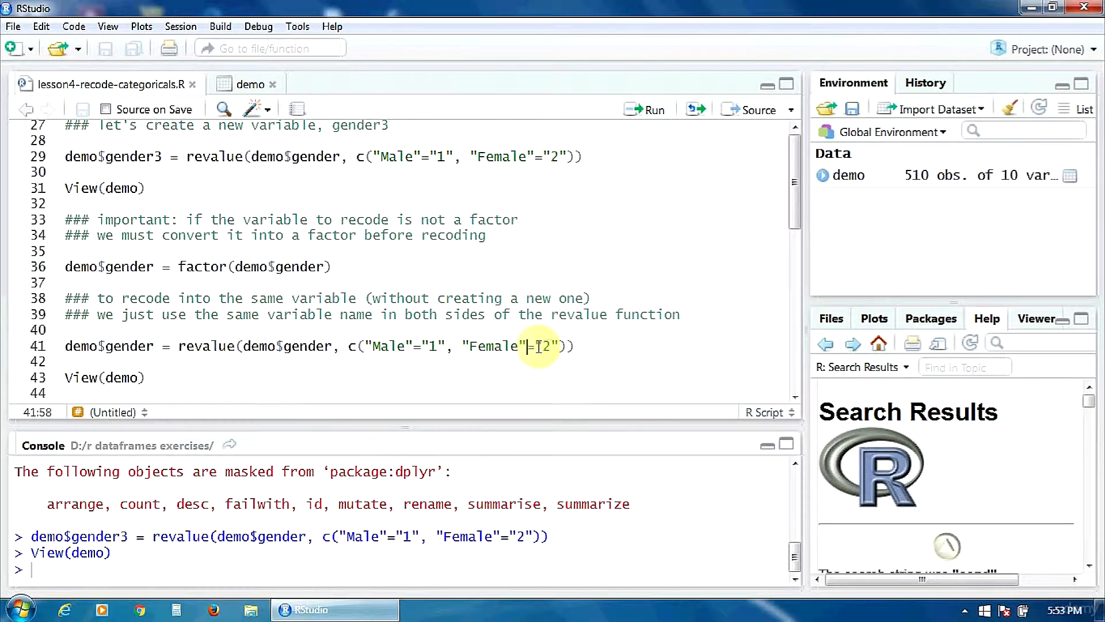
pyautogui.moveTo(714, 277)
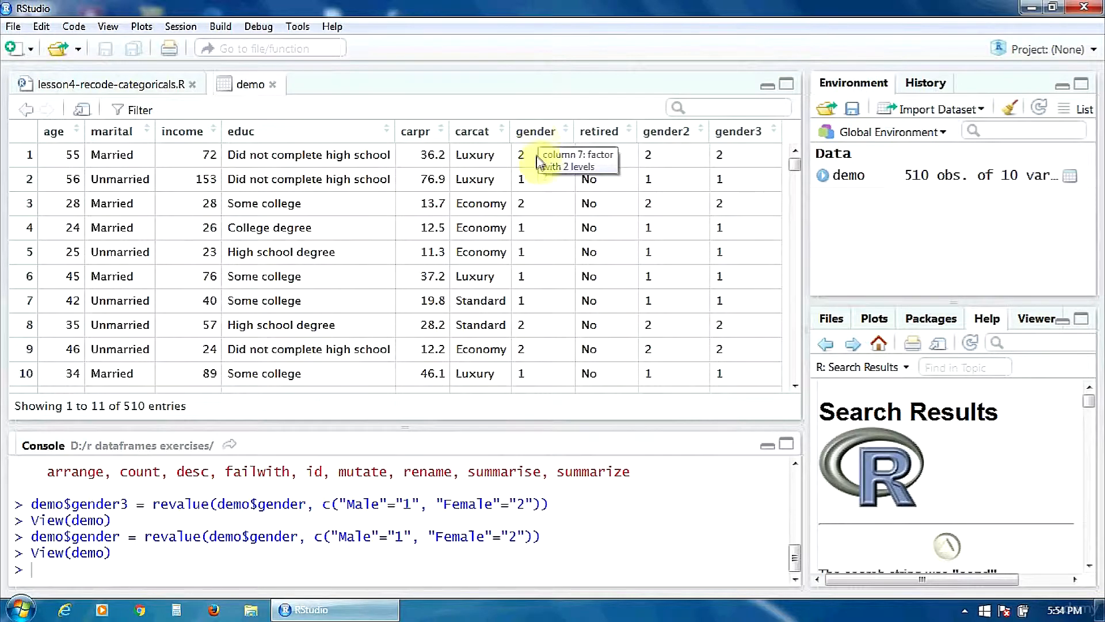
pyautogui.moveTo(536, 182)
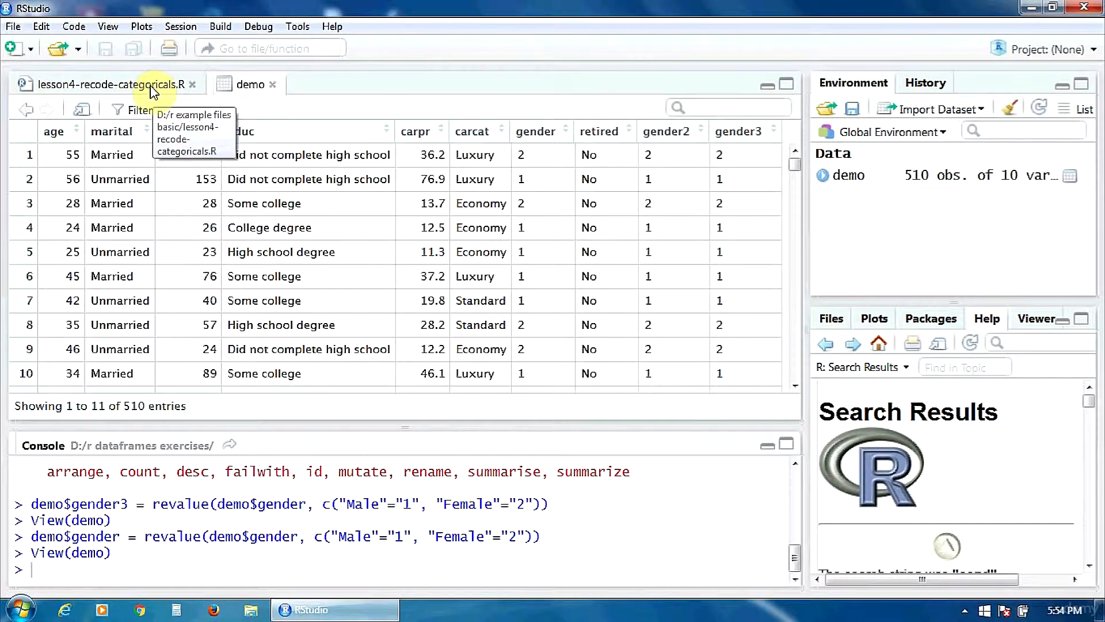
# Step: Return to the script after confirming gender now holds 1 for Male and 2 for Female
pyautogui.click(92, 84)
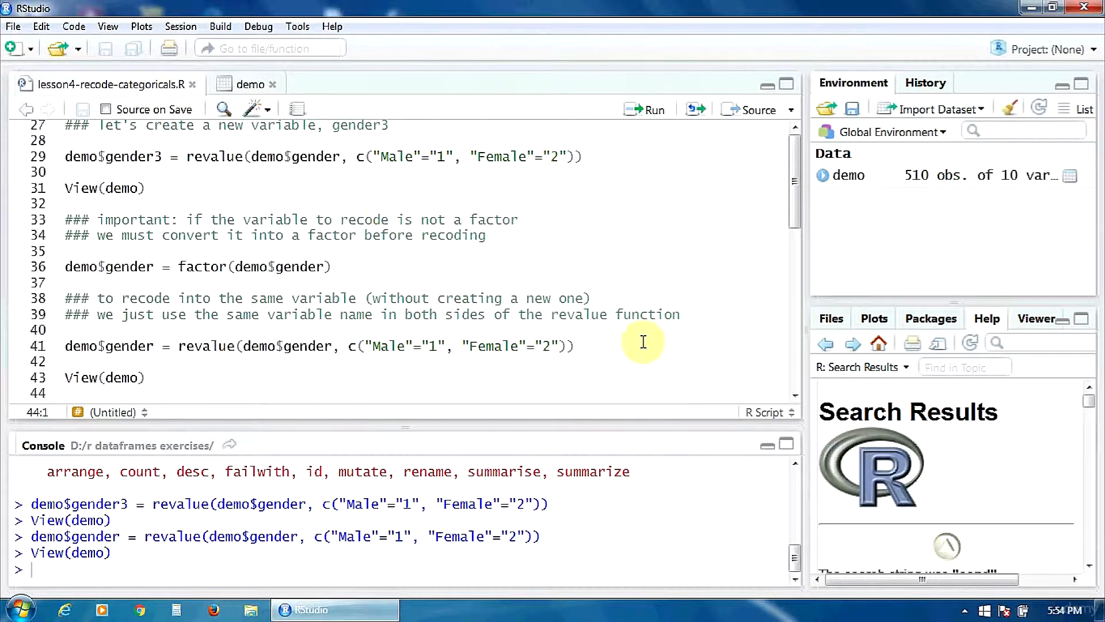